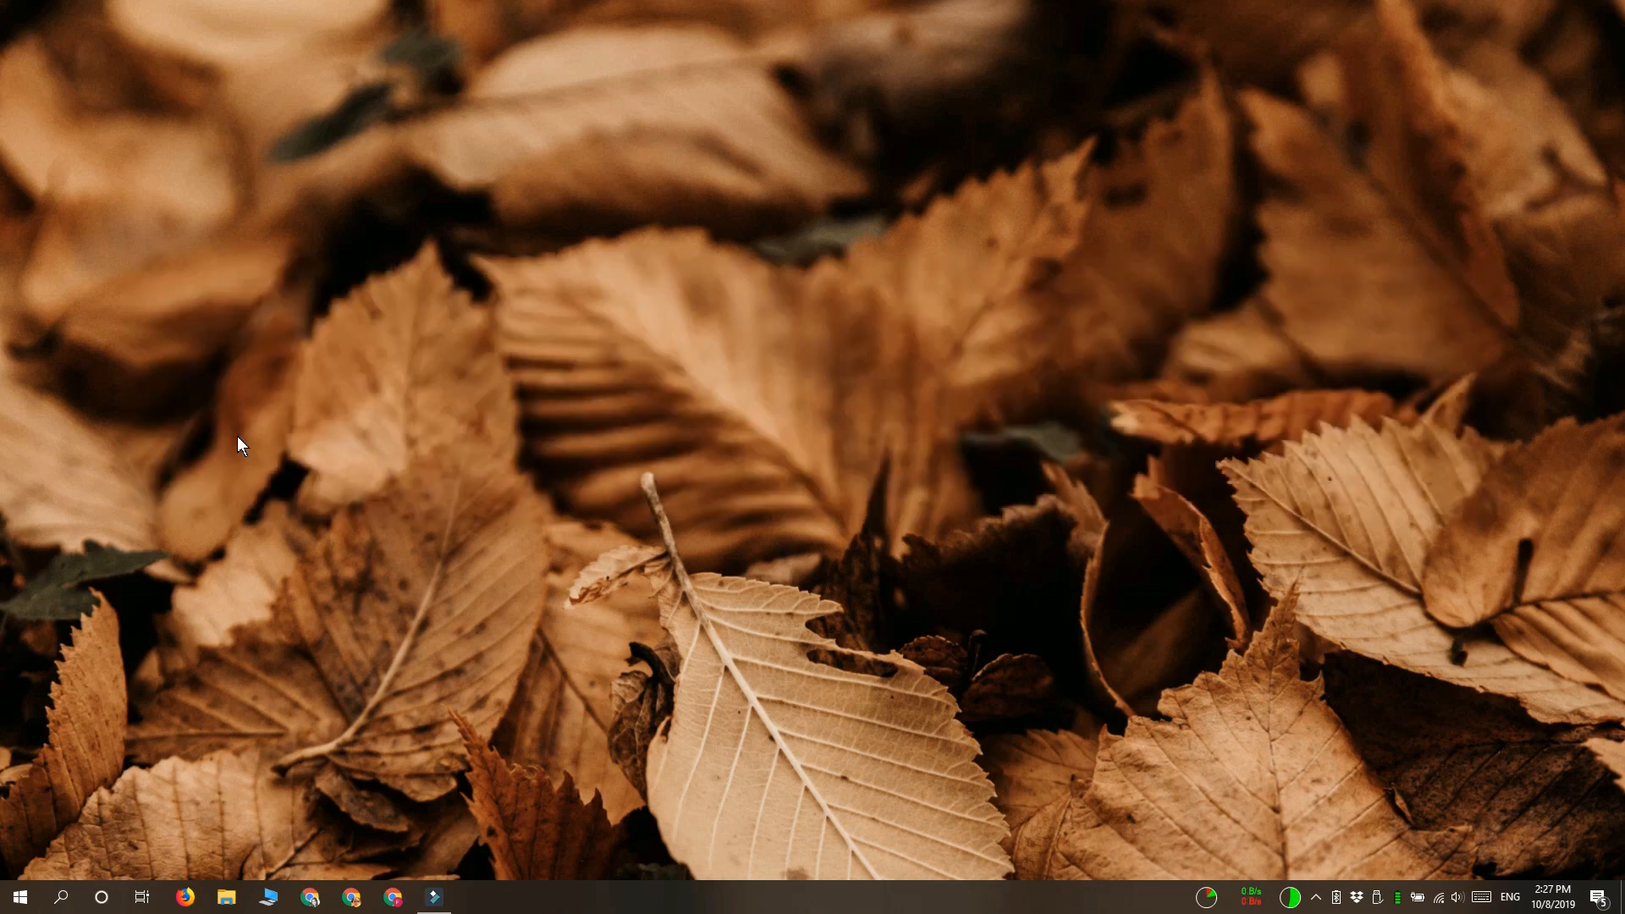
Search Start for 'power' and launch Windows PowerShell as Administrator
text(power)
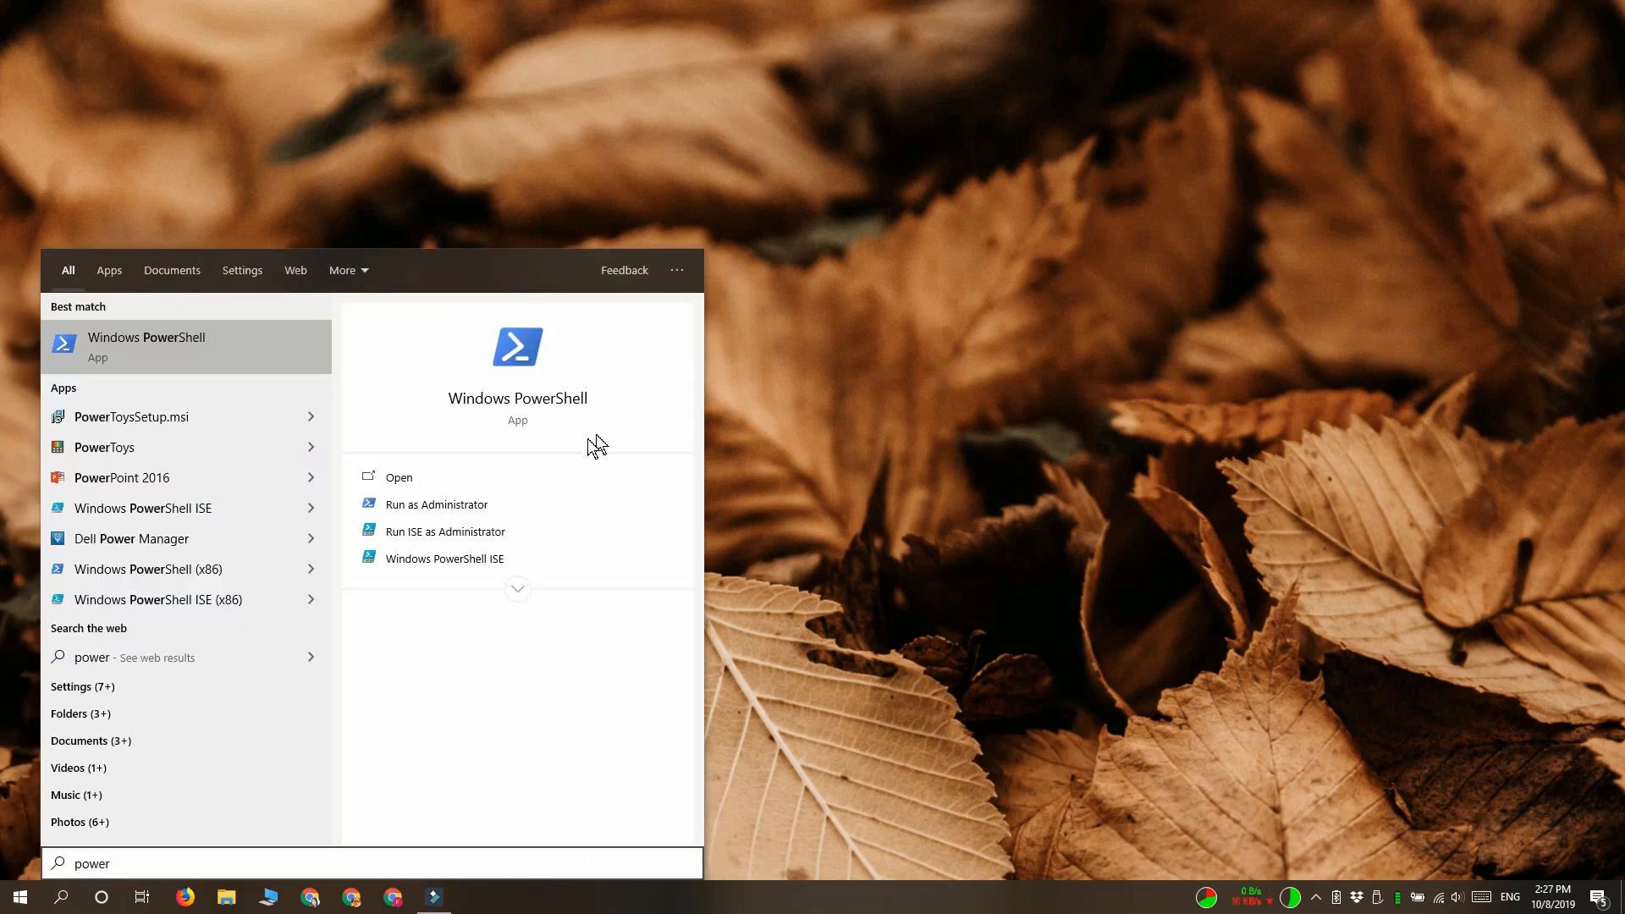
click(398, 477)
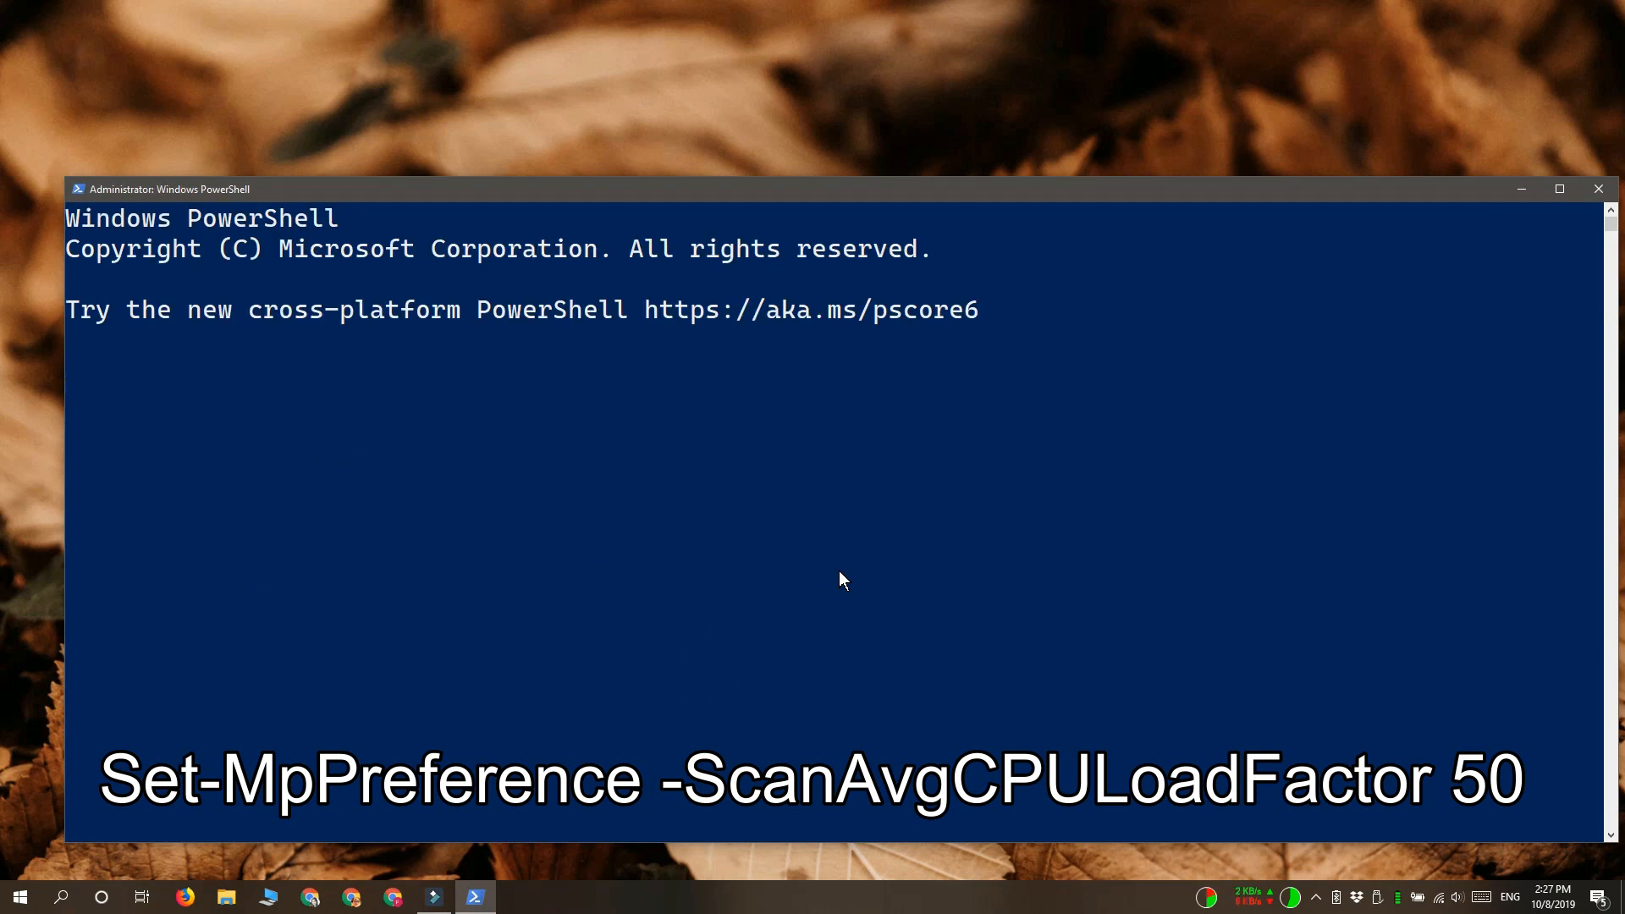
Enter Set-MpPreference -ScanAvgCPULoadFactor, trying 50, 60, 70 and settling on 40
text(Set-MpPreference -ScanAvgCPULoadFactor 50)
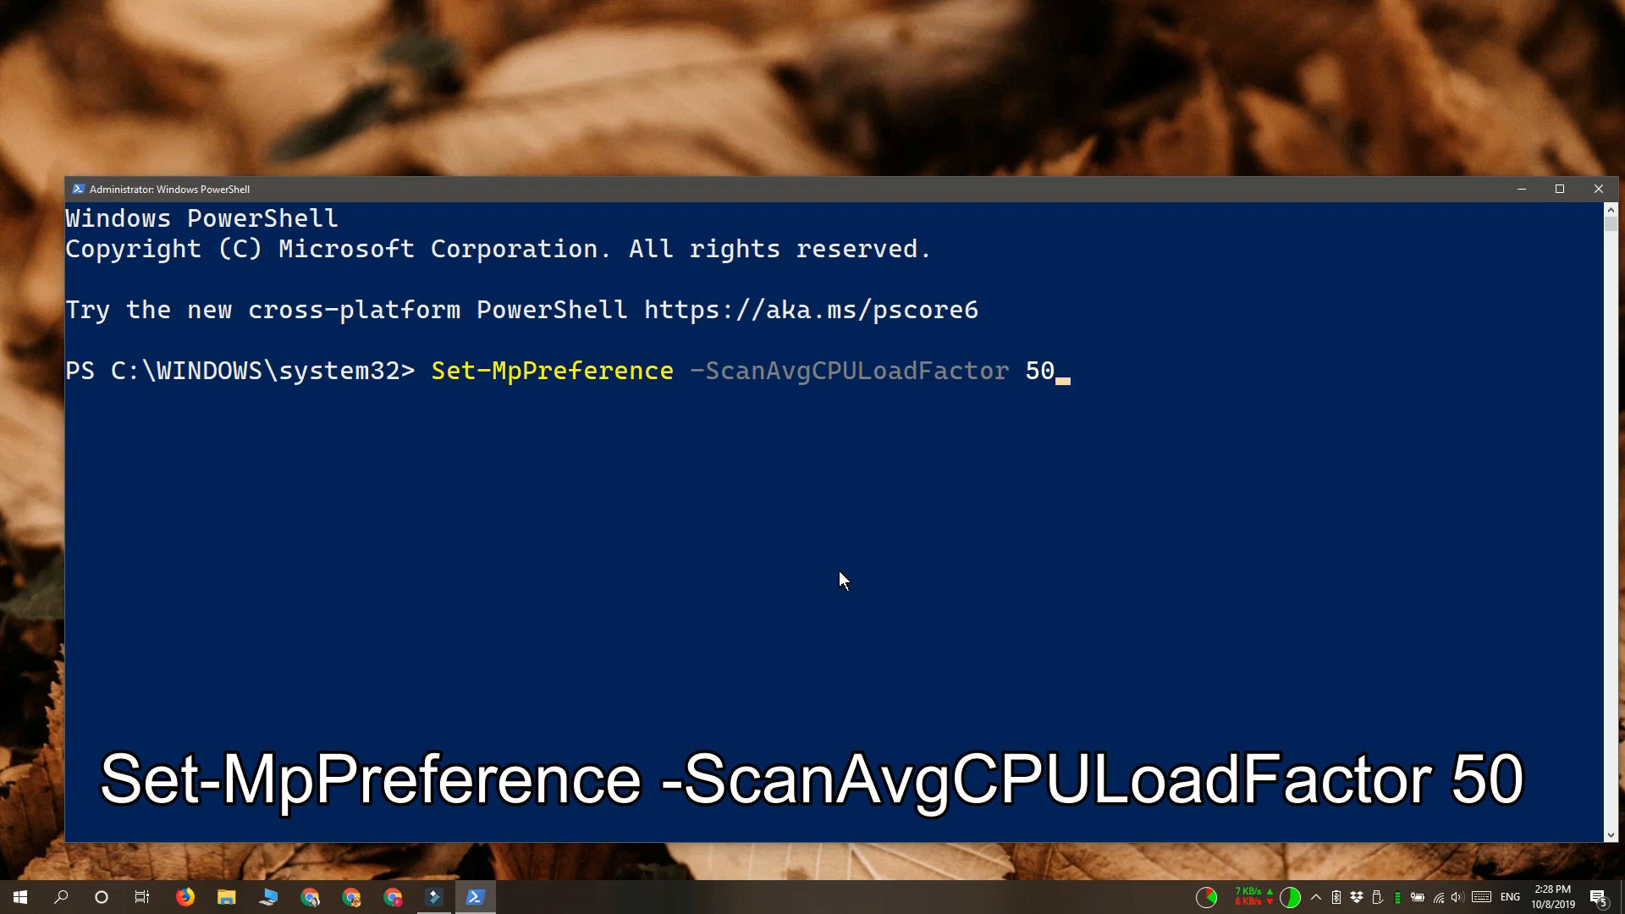
text(60)
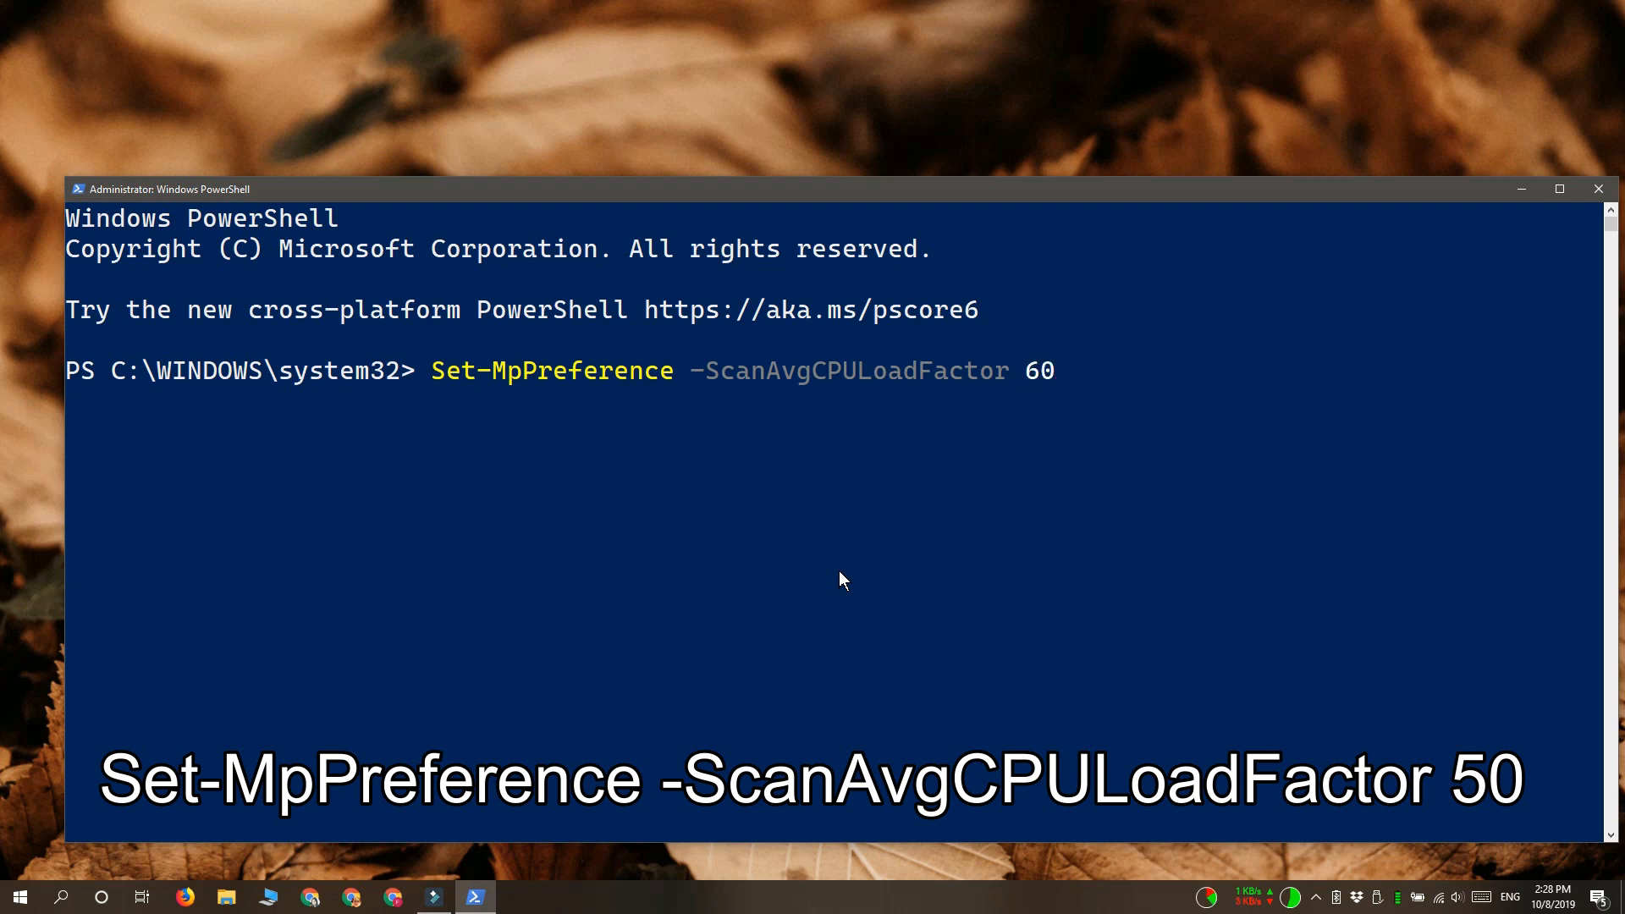
key(Backspace)
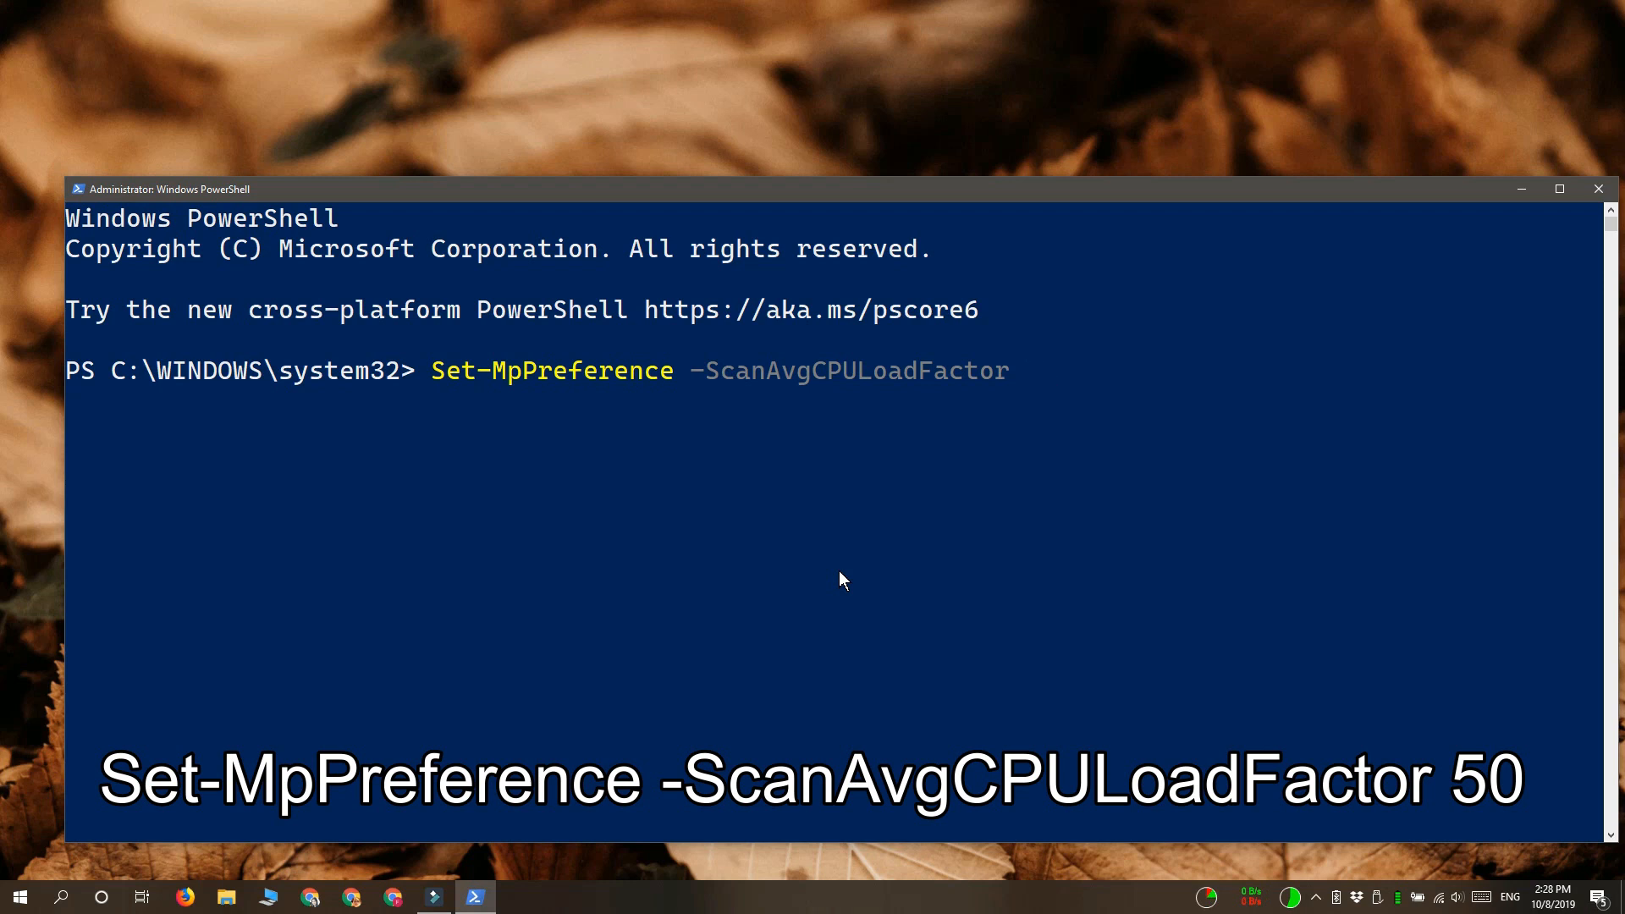
text(70)
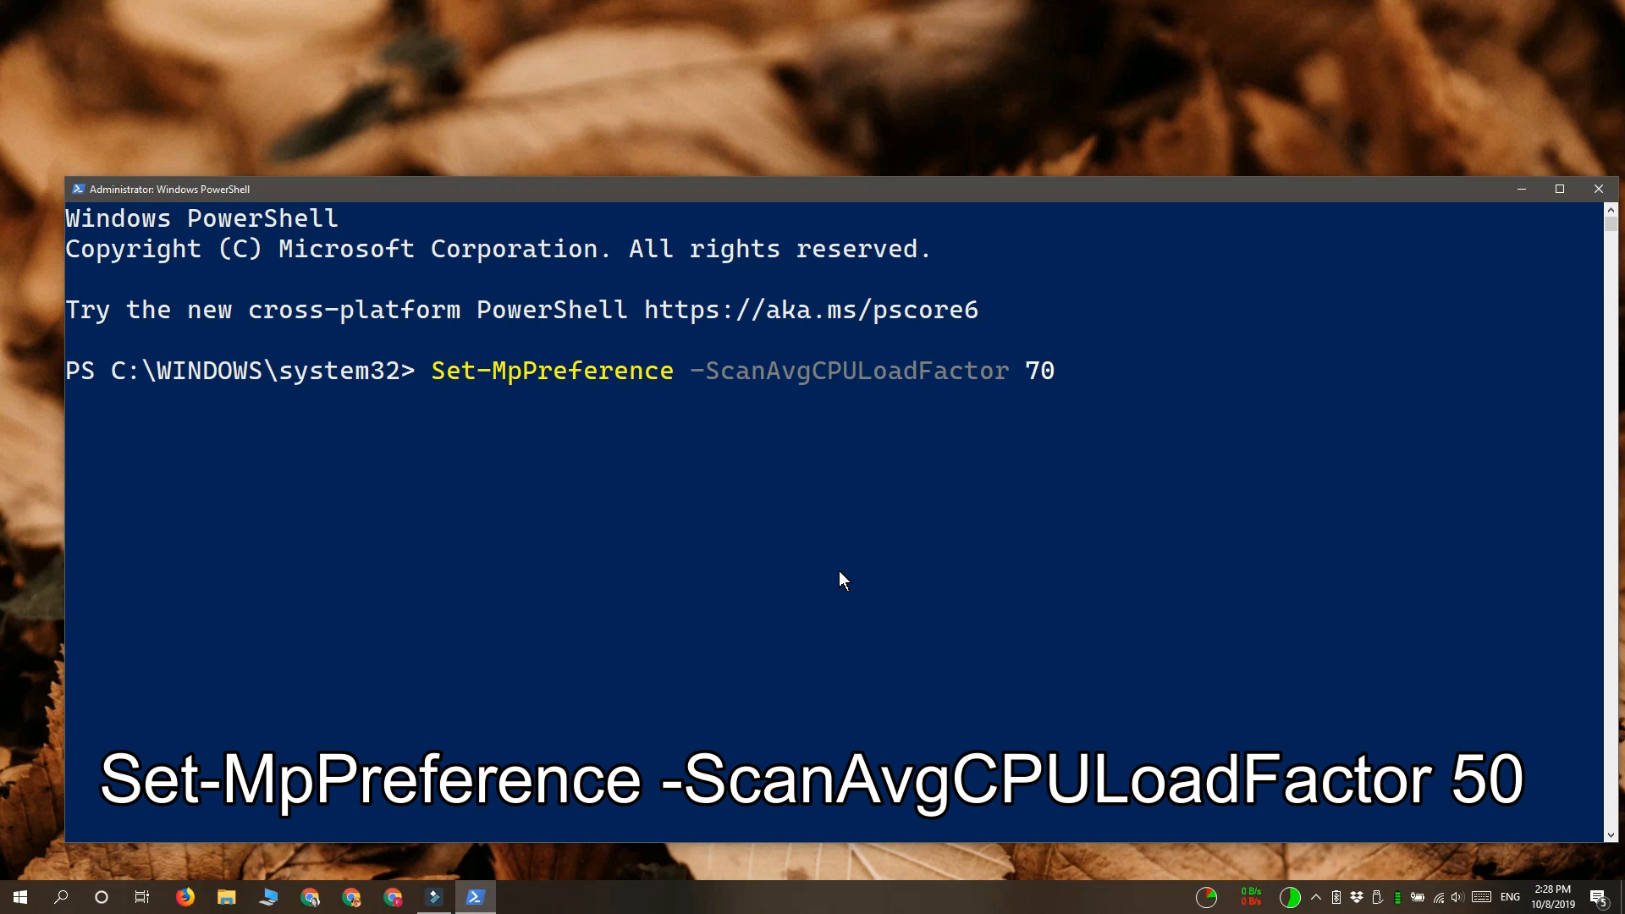
text(4)
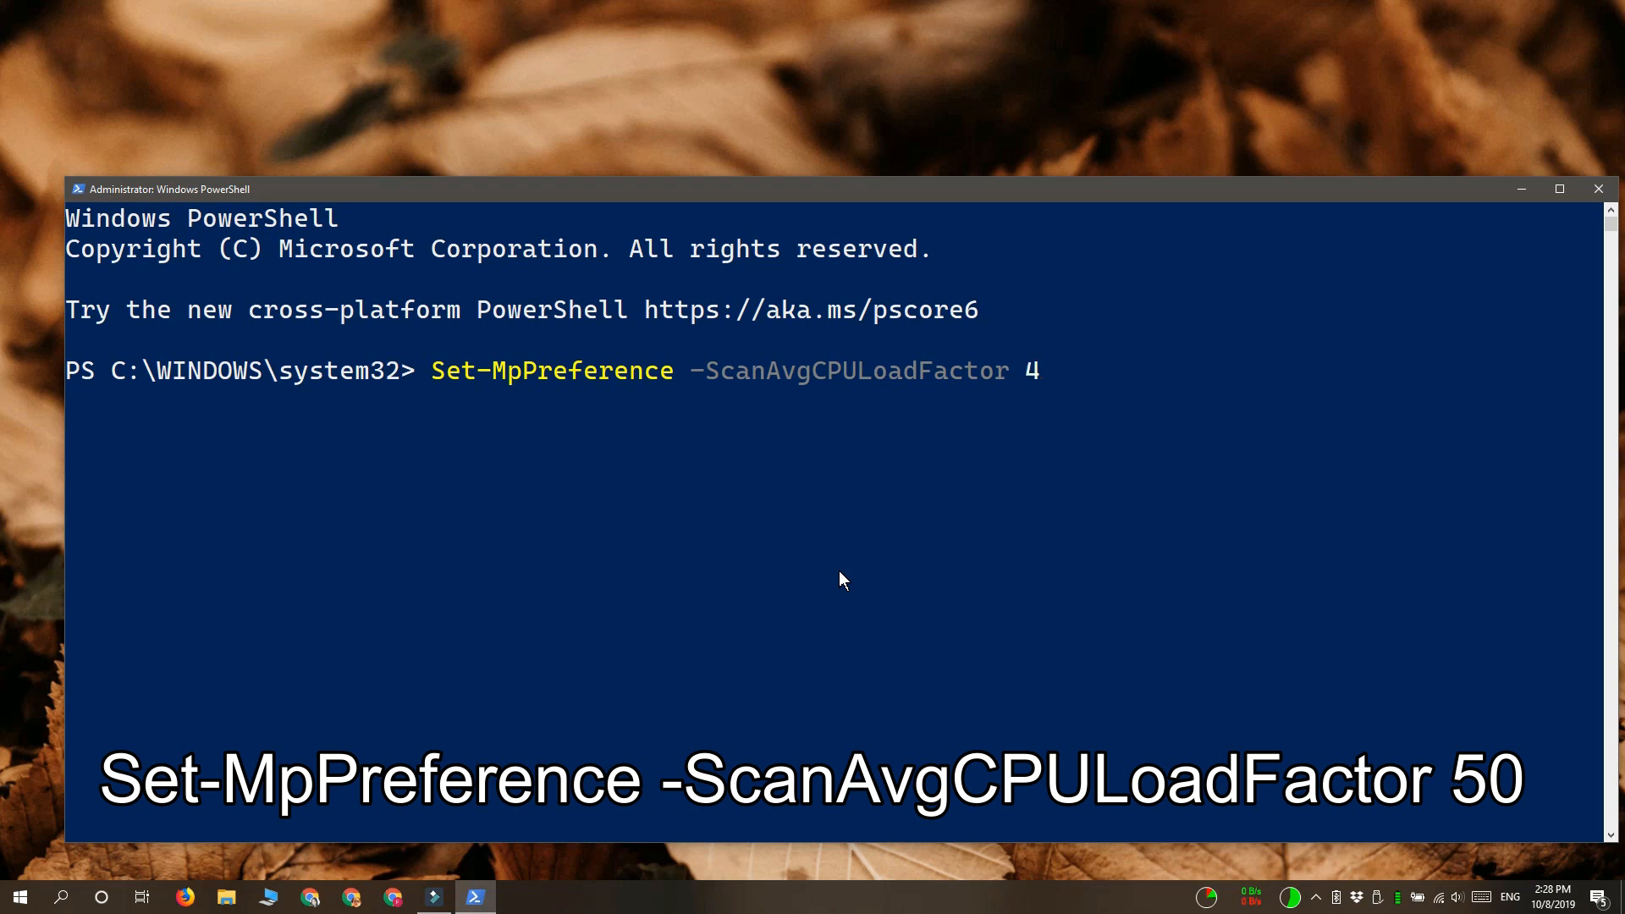
text(0)
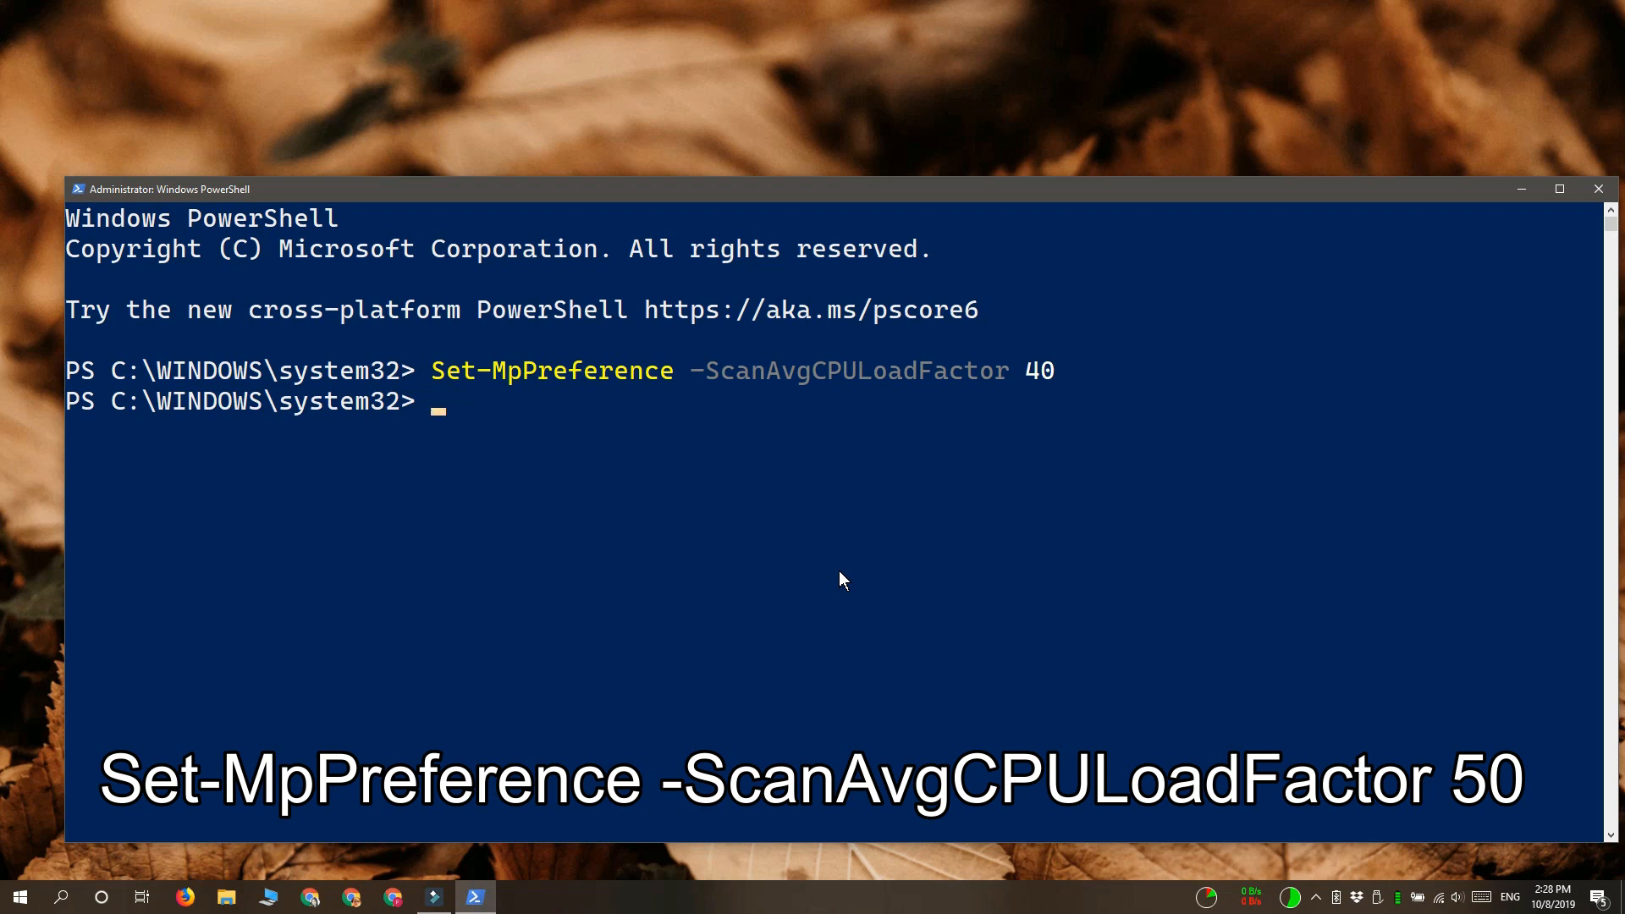
Enter Set-MpPreference -ScanAvgCPULoadFactor 50 at the new prompt without running it
text(Set-MpPreference -ScanAvgCPULoadFactor 50)
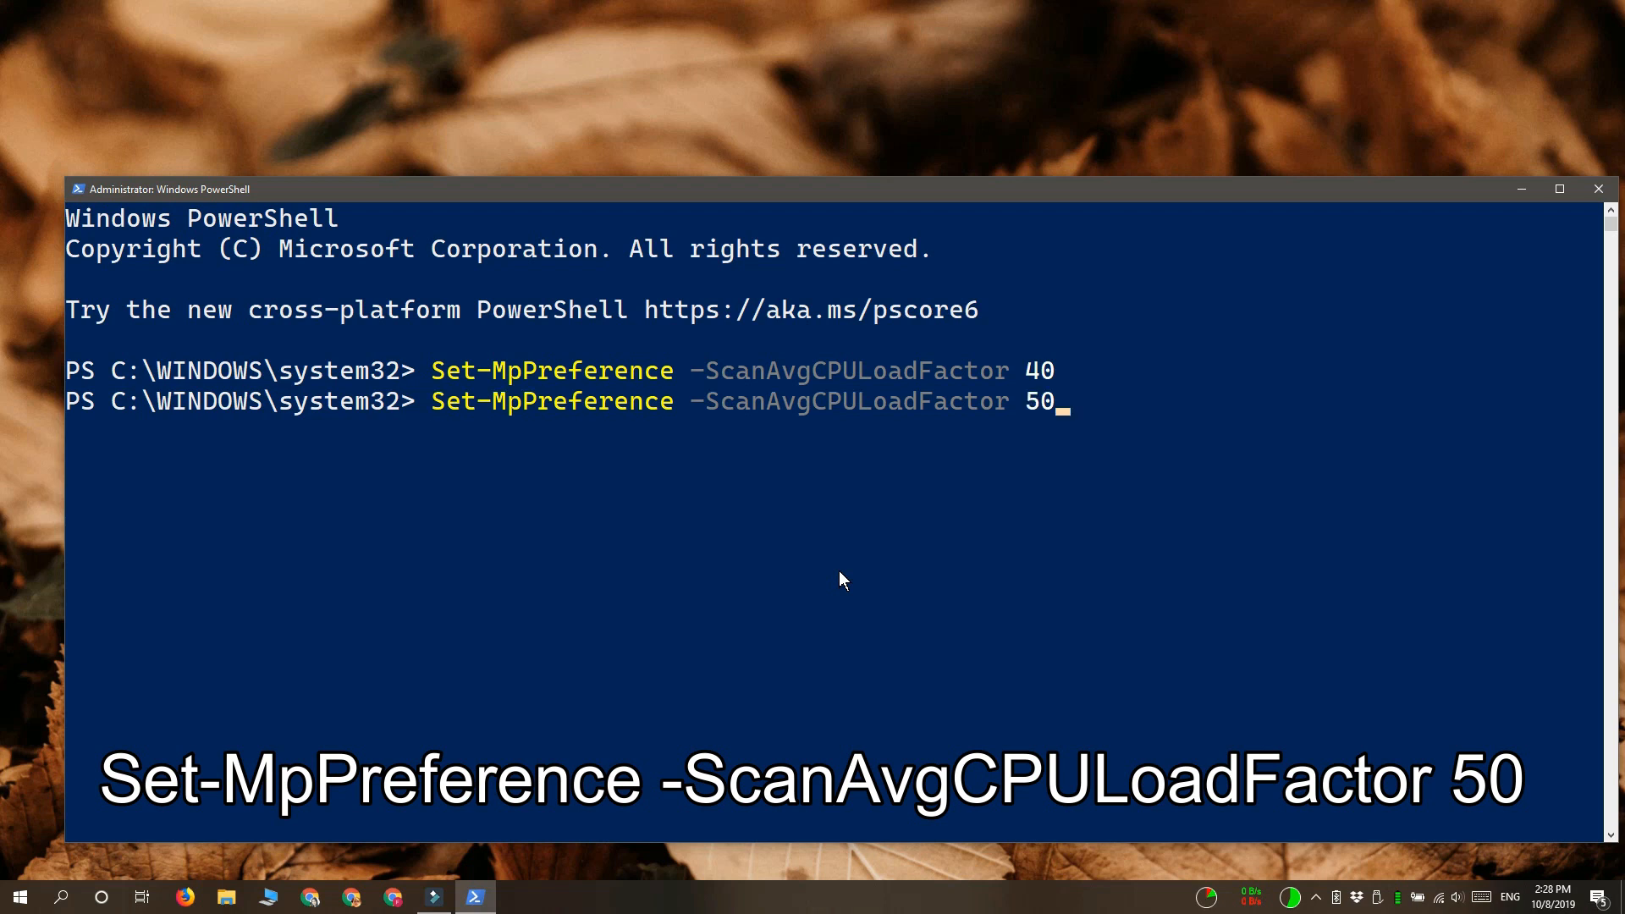